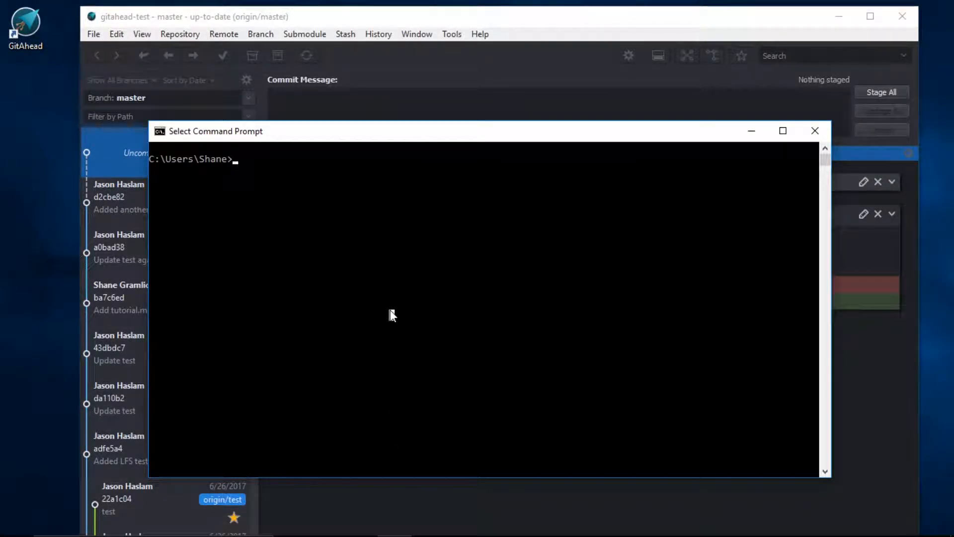
# Step: Check bash's location and version in Command Prompt, and confirm nobash is not recognized
pyautogui.write('which bash')
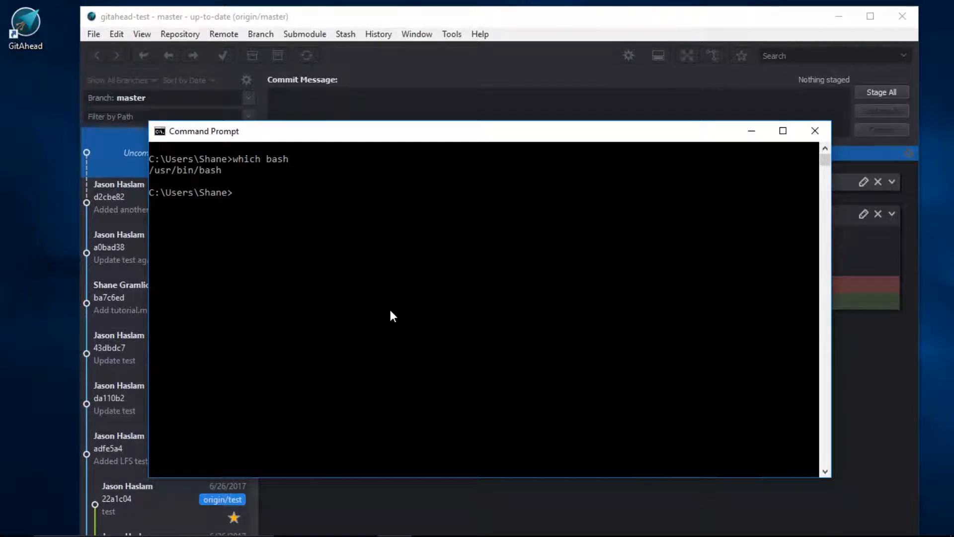
pyautogui.write('bash --')
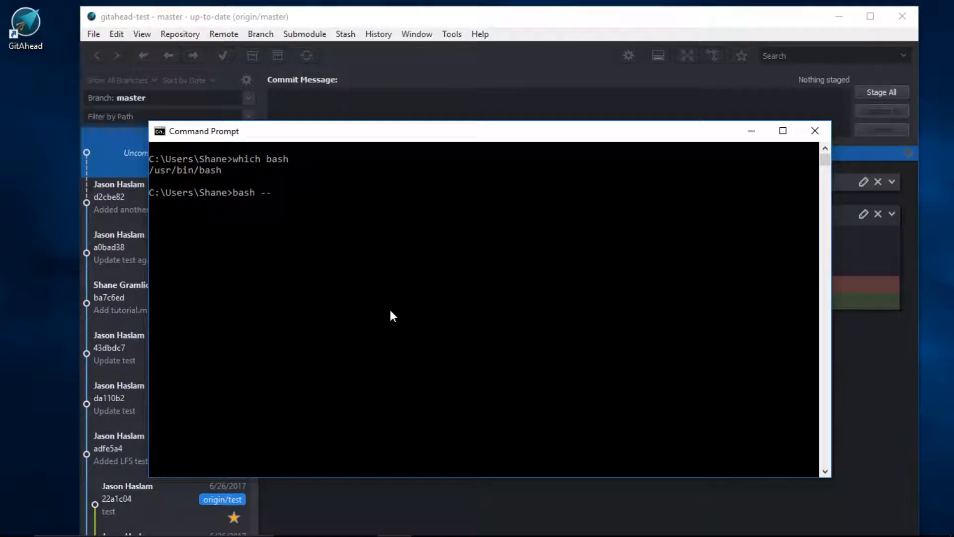
pyautogui.write('version')
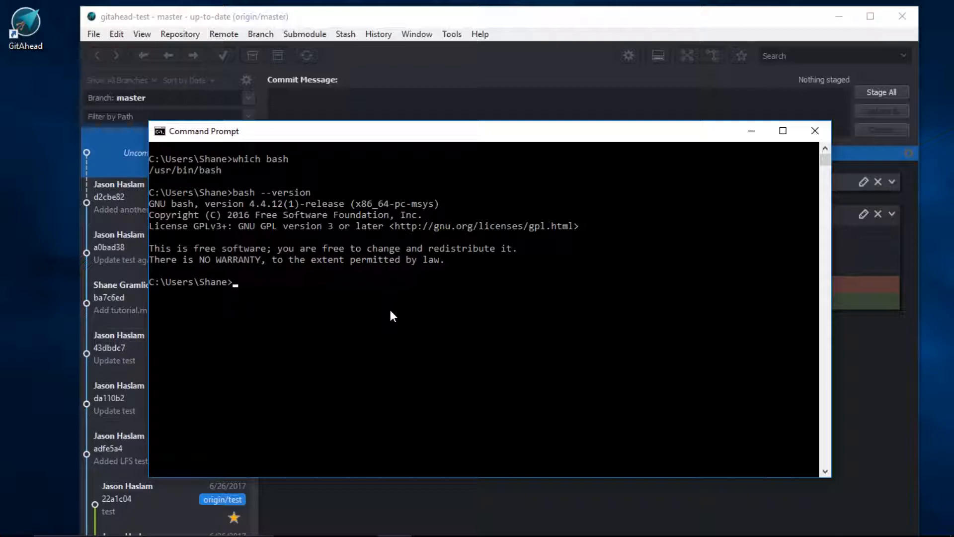
pyautogui.write('nobash')
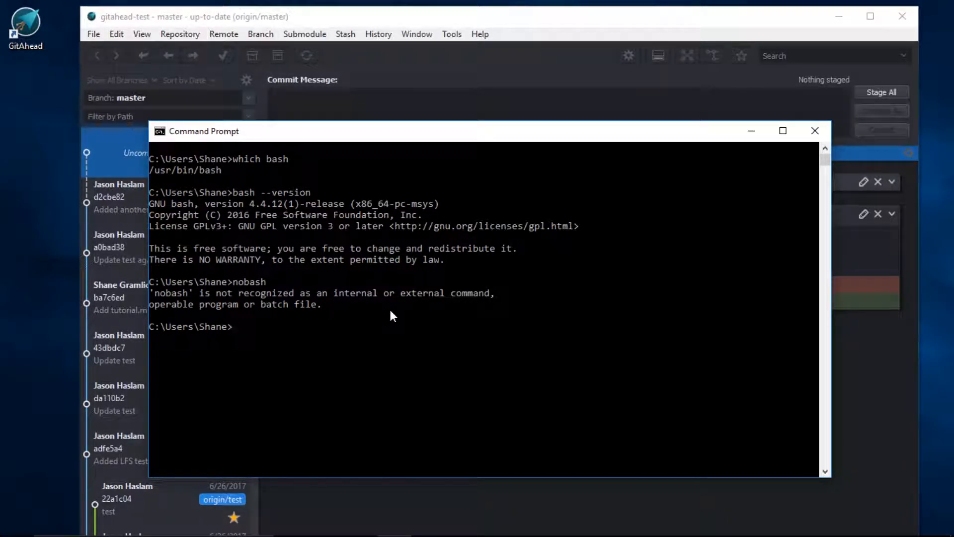
# Step: Launch kdiff3 from the path, close its window, and try winmerge as well
pyautogui.write('kdiff3')
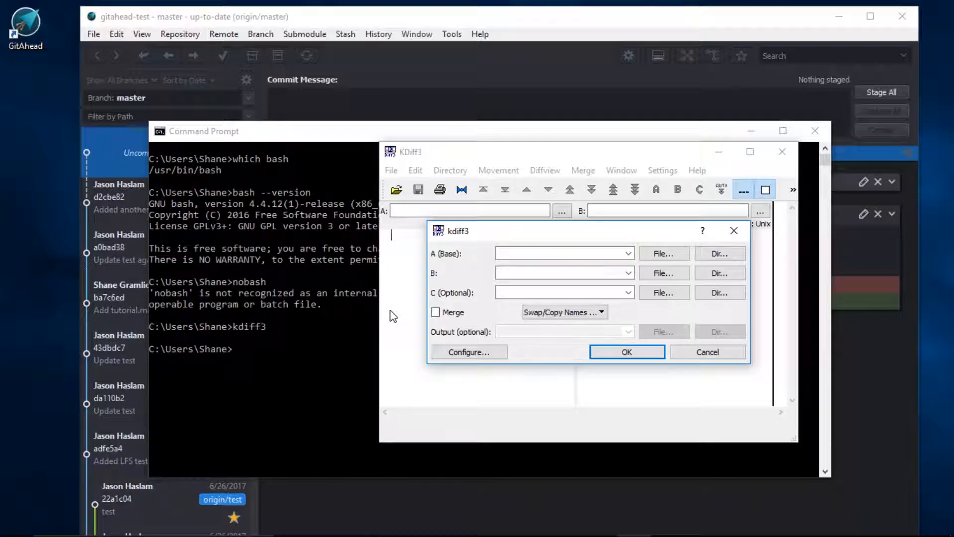
pyautogui.click(708, 352)
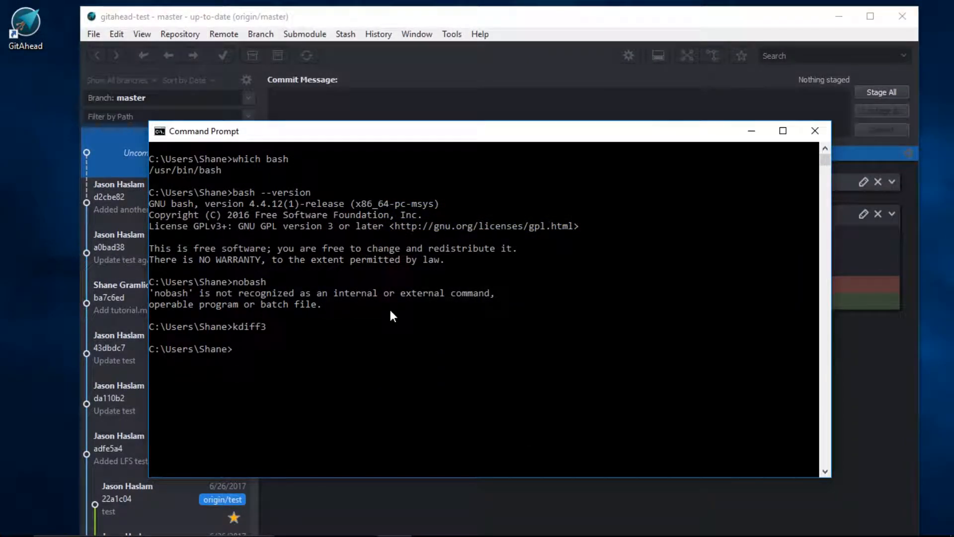
pyautogui.write('w')
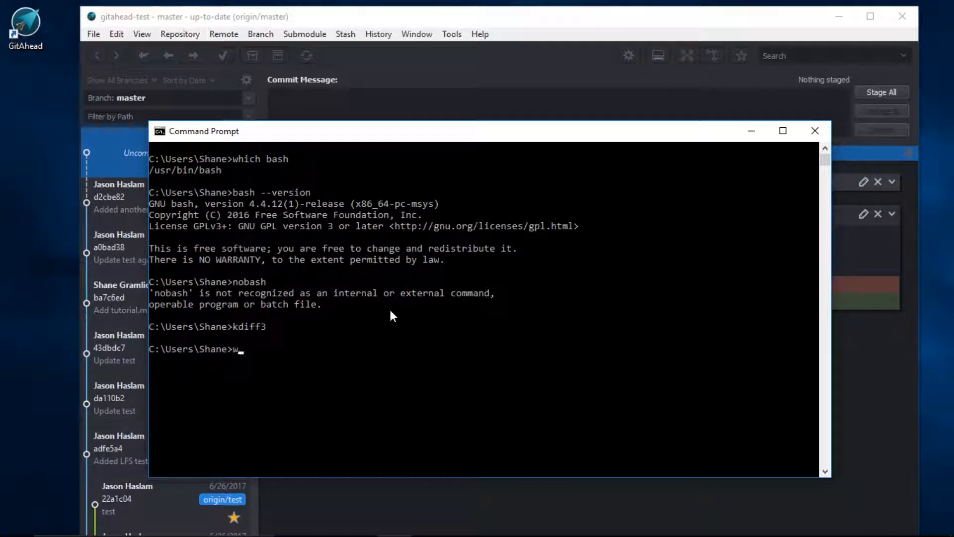
pyautogui.write('inmerge')
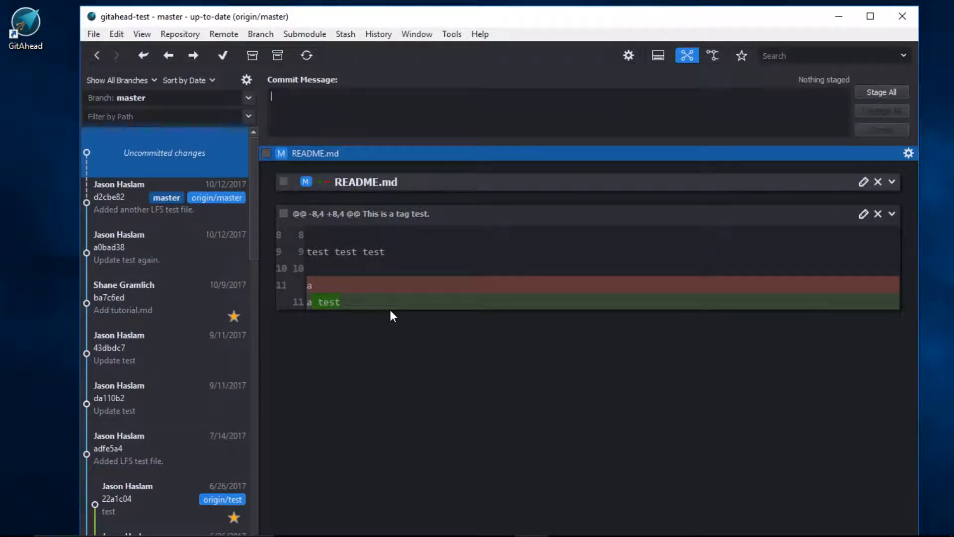
pyautogui.moveTo(383, 85)
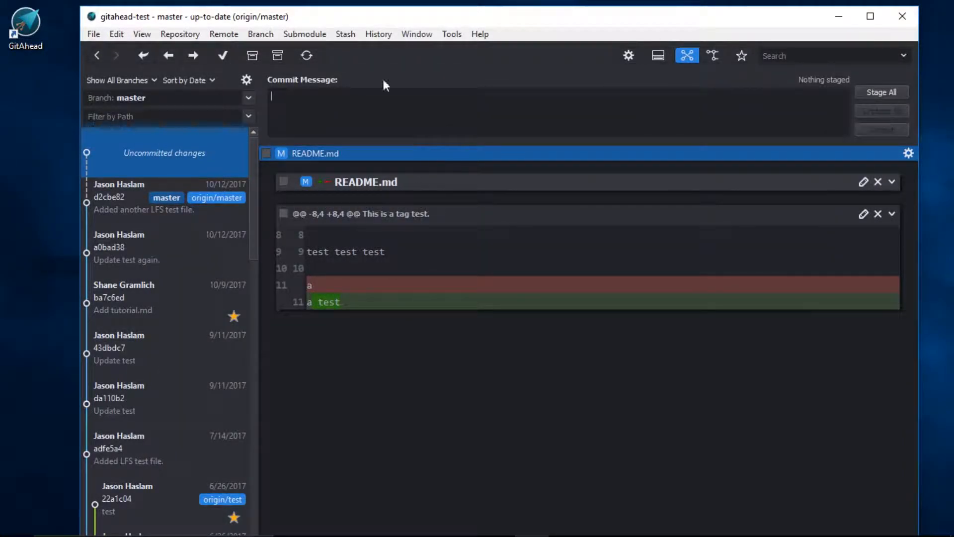
# Step: In GitAhead's Options, reach the Diff settings and select kdiff3 as the external diff tool
pyautogui.click(452, 34)
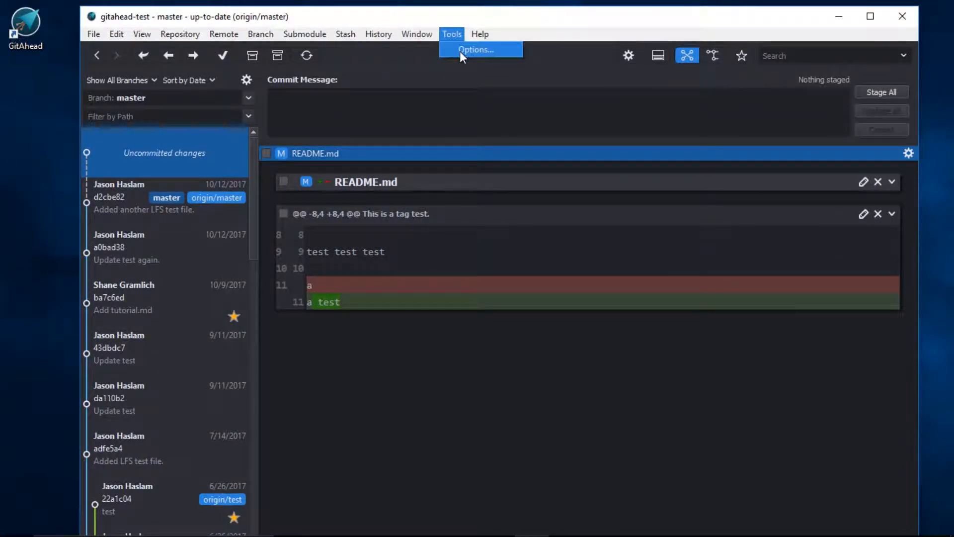
pyautogui.click(476, 49)
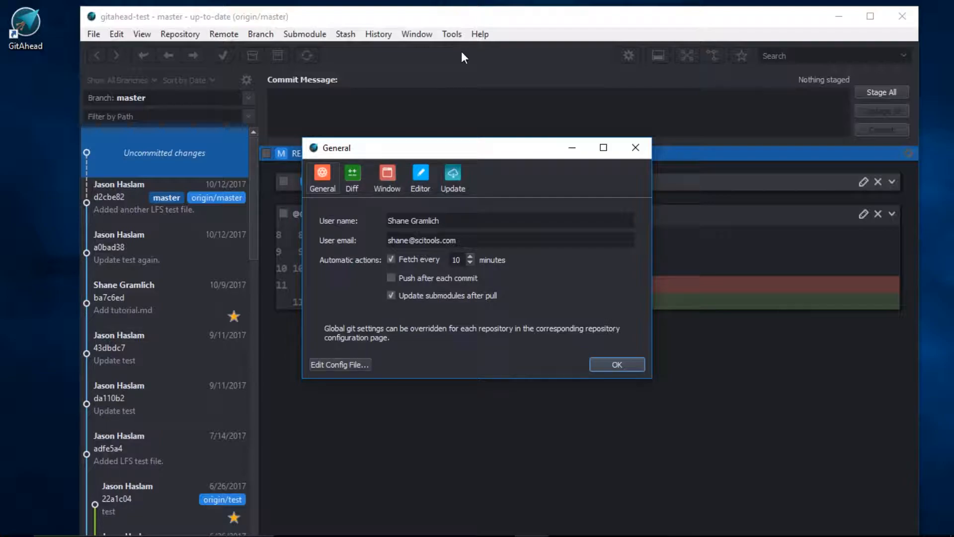
pyautogui.click(352, 174)
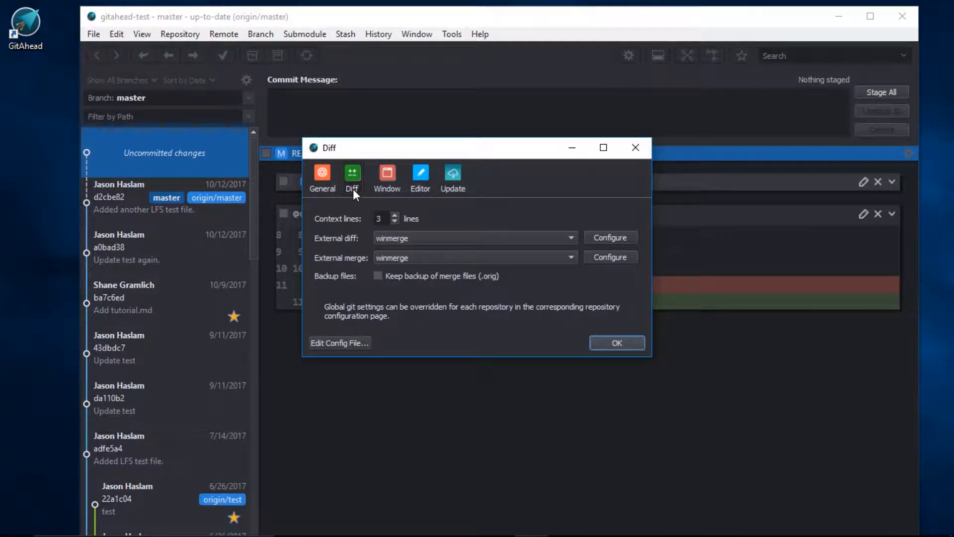
pyautogui.moveTo(356, 192)
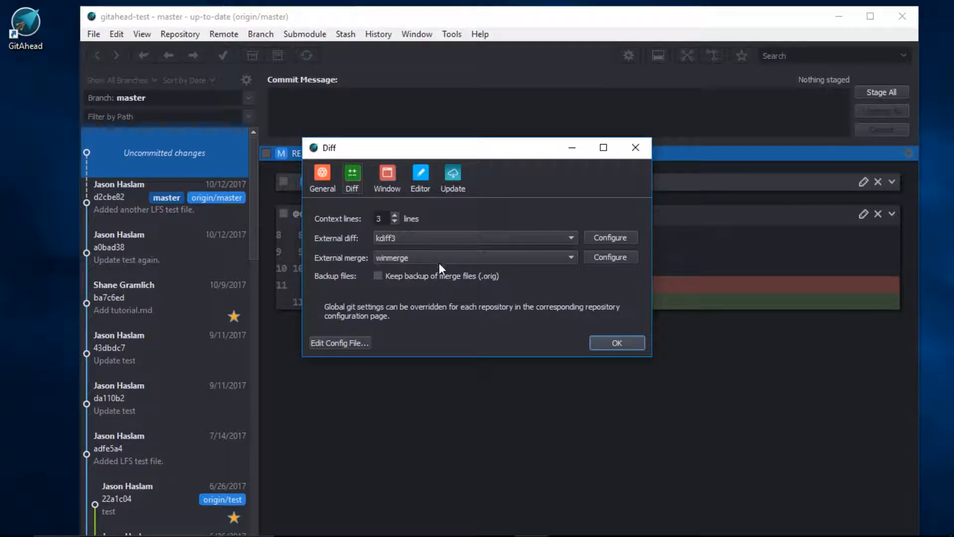
pyautogui.click(475, 258)
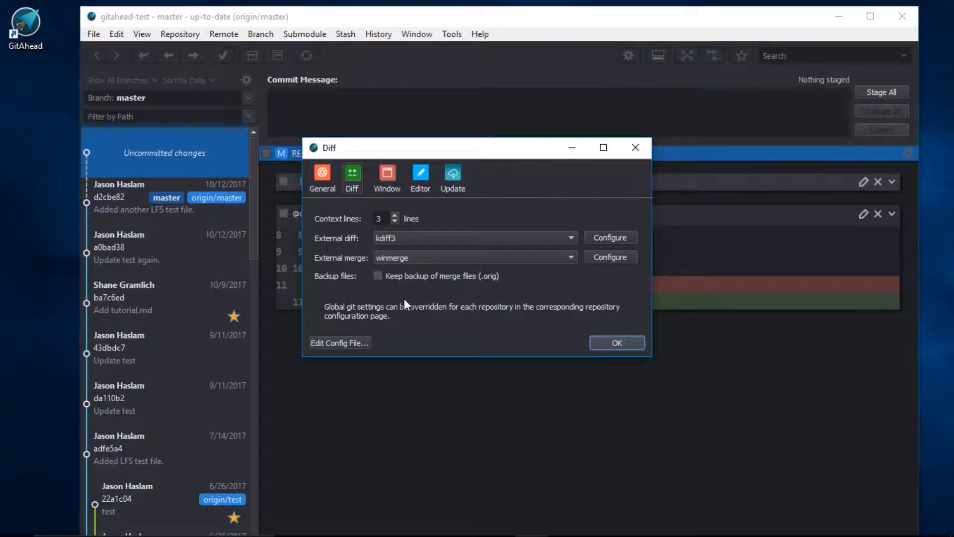
pyautogui.click(340, 343)
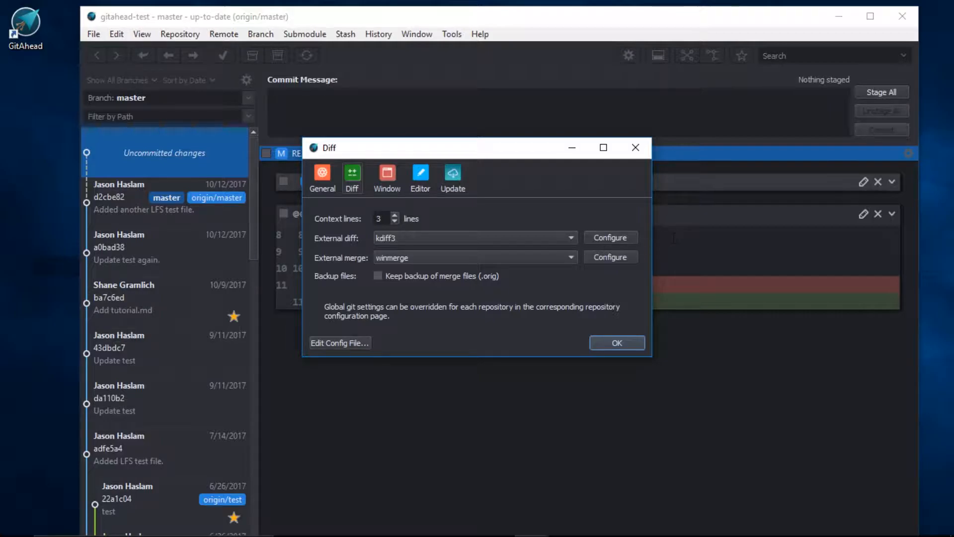
# Step: Review the external tools configuration, including adding a user-defined tool
pyautogui.click(611, 236)
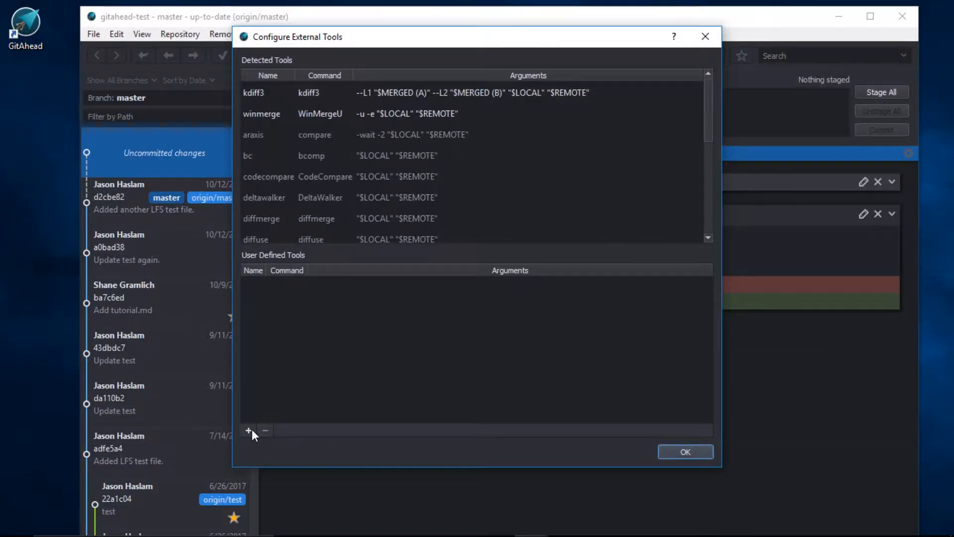
pyautogui.click(249, 430)
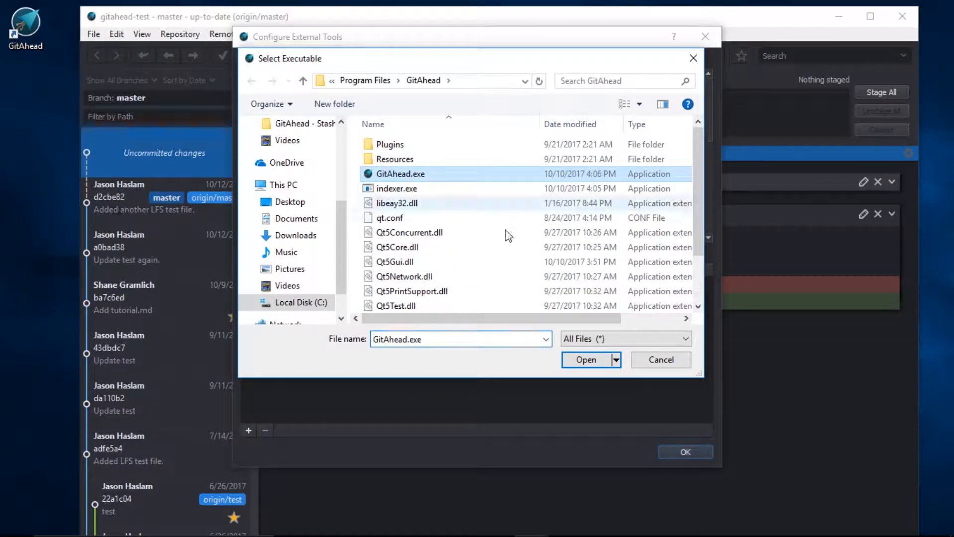
pyautogui.click(587, 360)
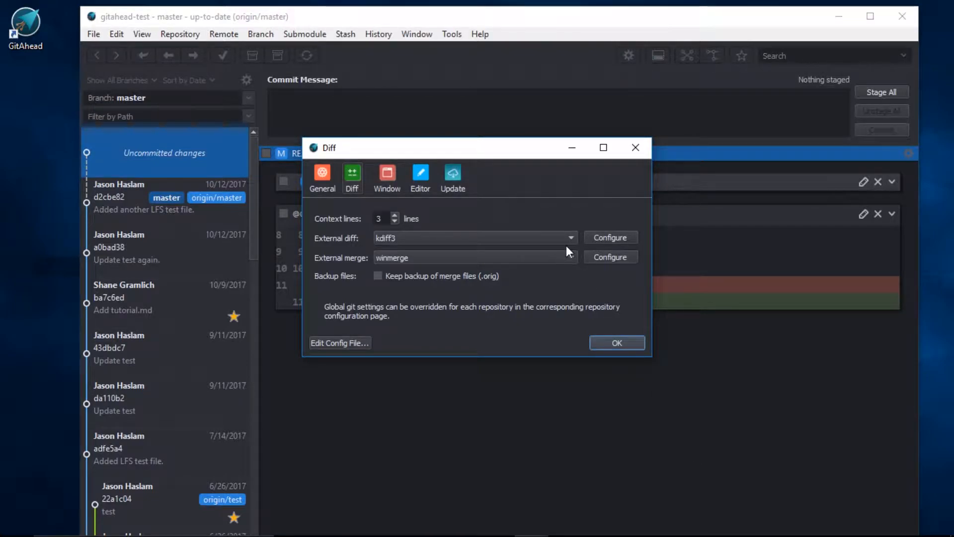
# Step: Set External diff to kdiff3, keep winmerge for merge, and confirm the settings with OK
pyautogui.click(571, 237)
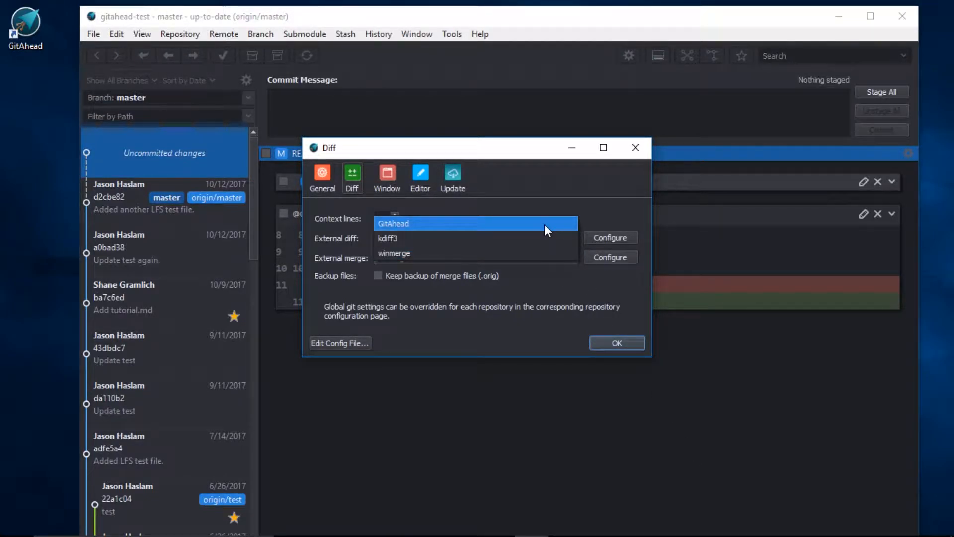
pyautogui.click(387, 239)
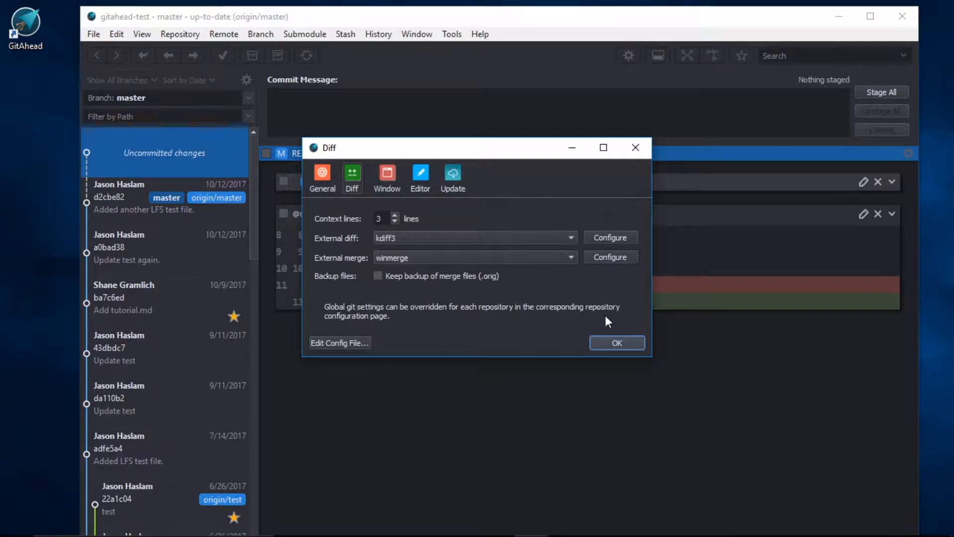
pyautogui.click(617, 343)
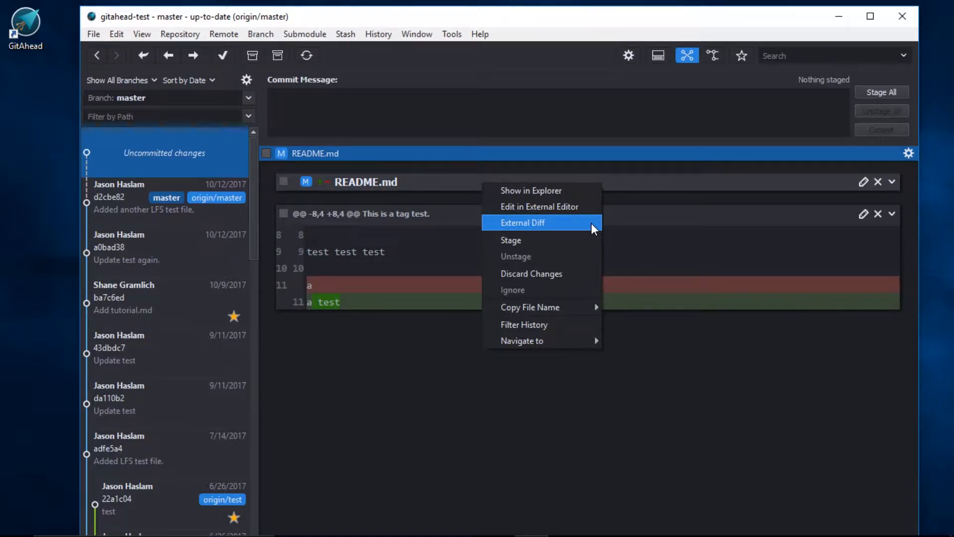
# Step: Show README.md's uncommitted change in KDiff3 via External Diff
pyautogui.click(523, 223)
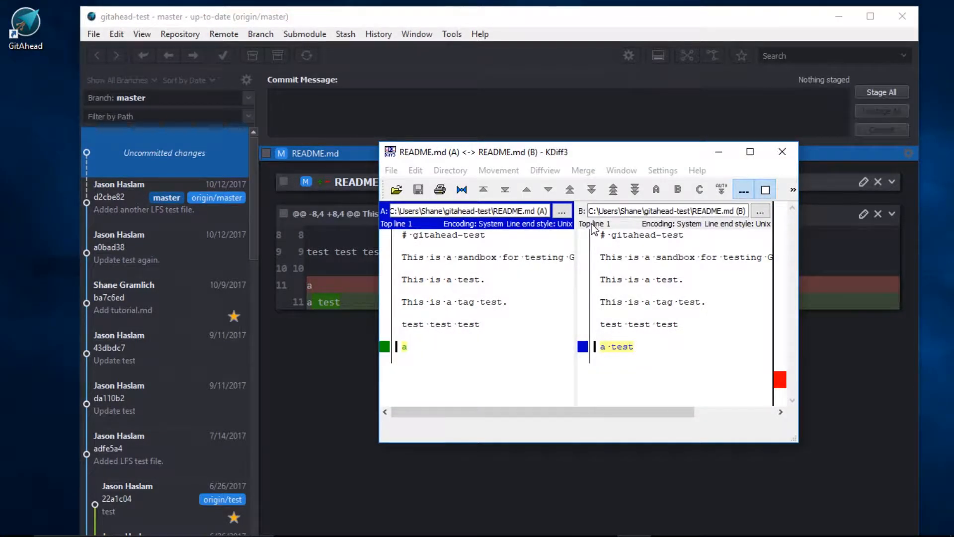
pyautogui.moveTo(439, 364)
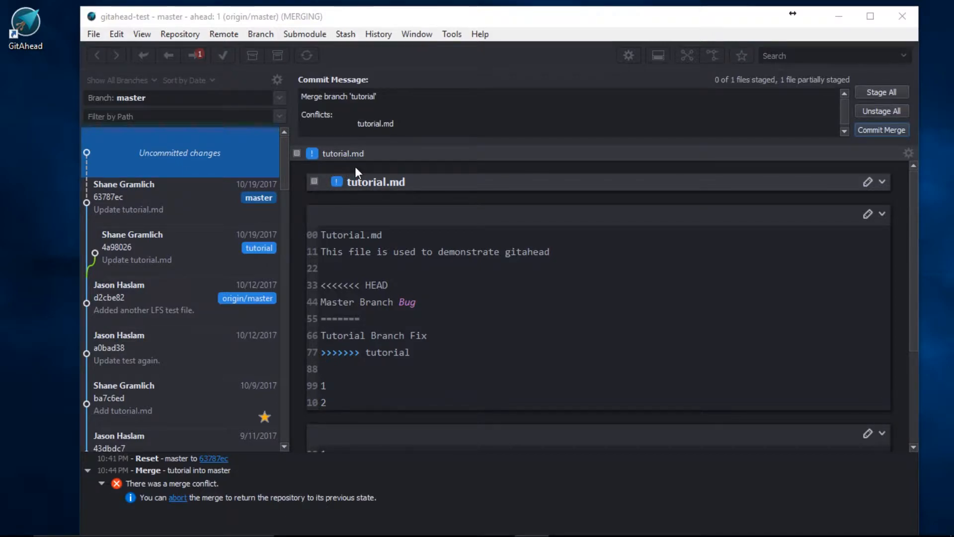
pyautogui.moveTo(430, 177)
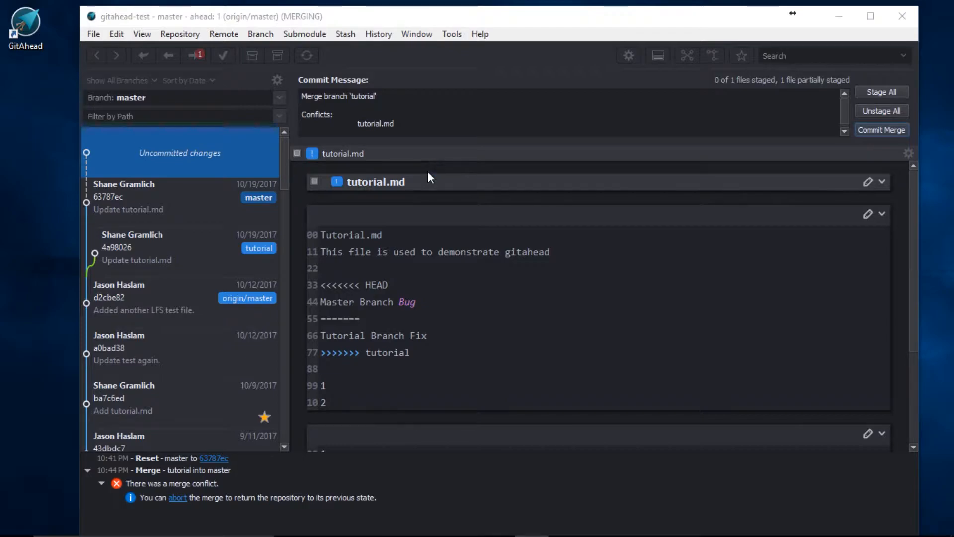
# Step: Bring up the context menu for the conflicted tutorial.md
pyautogui.rightClick(376, 180)
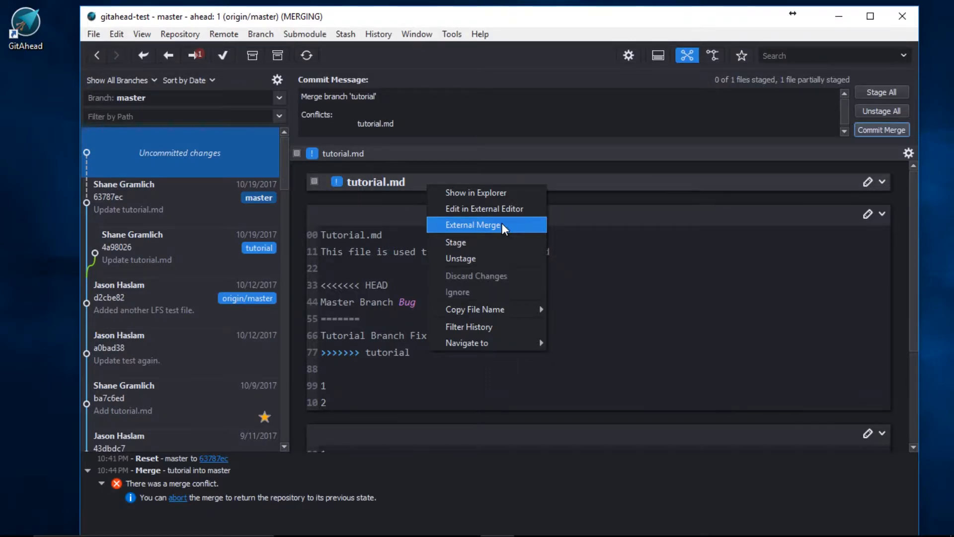
# Step: In KDiff3 take Tutorial Branch Fix (C) for the first conflict, C and B for the second, and save tutorial.md
pyautogui.click(474, 225)
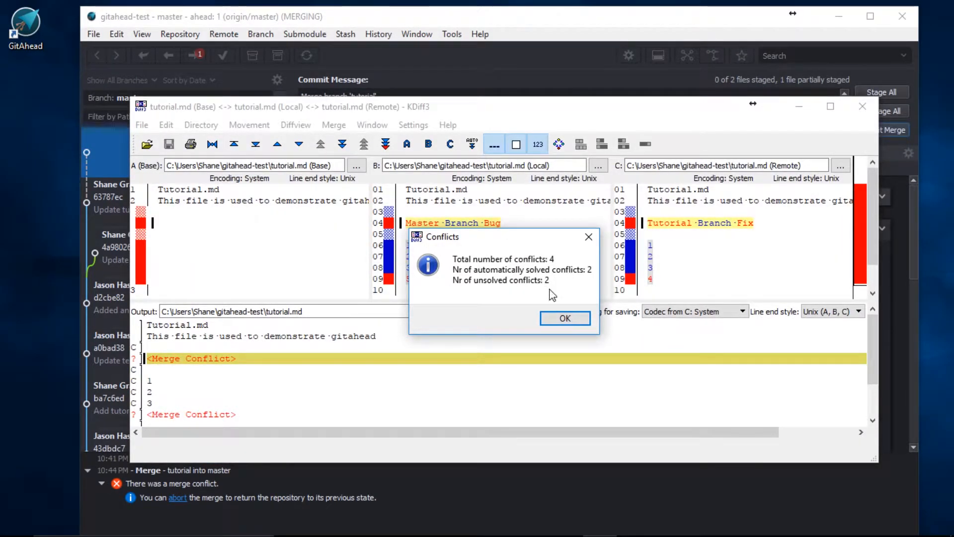
pyautogui.click(565, 318)
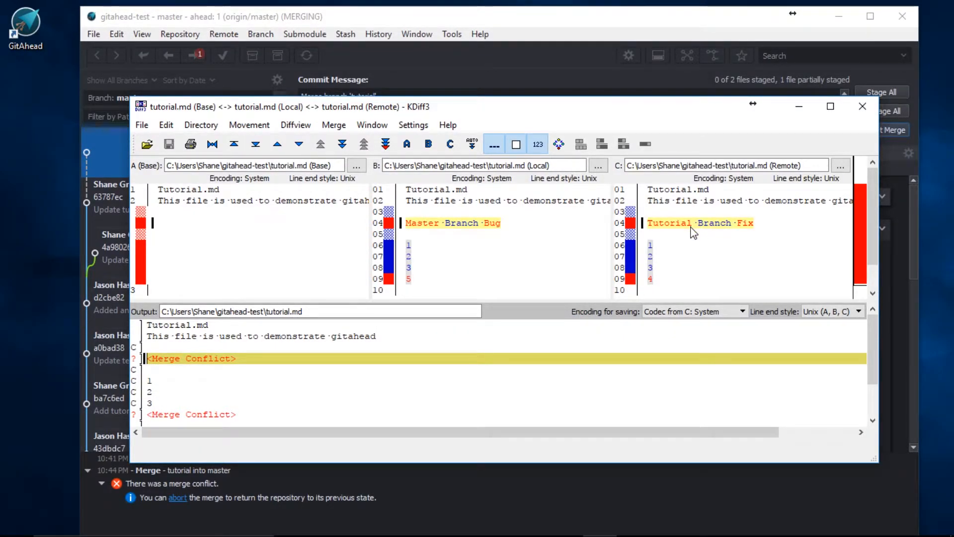
pyautogui.click(450, 143)
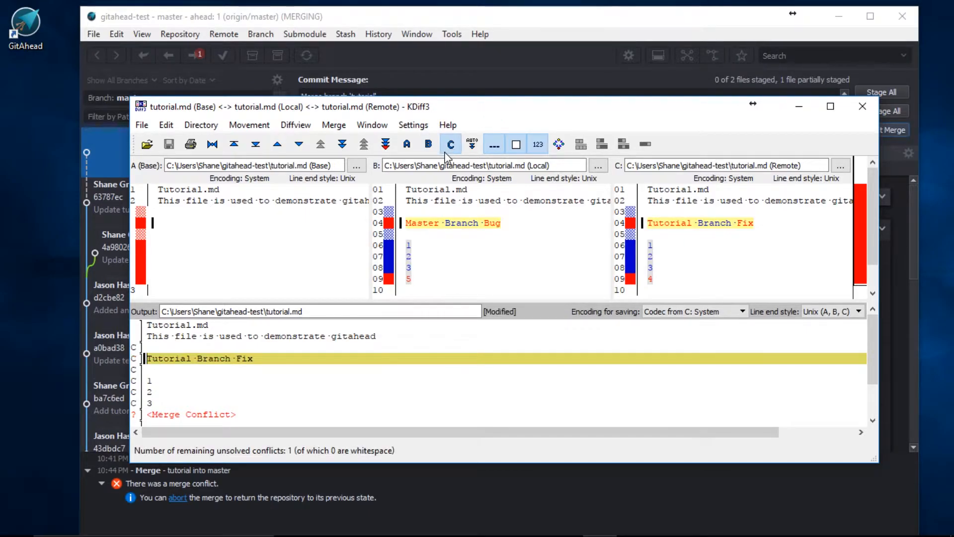
pyautogui.moveTo(386, 144)
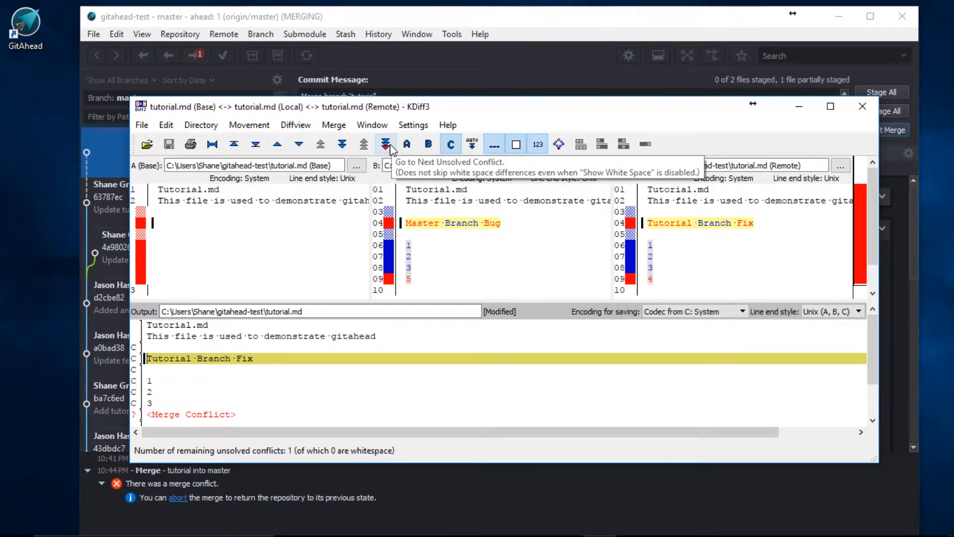
pyautogui.click(386, 143)
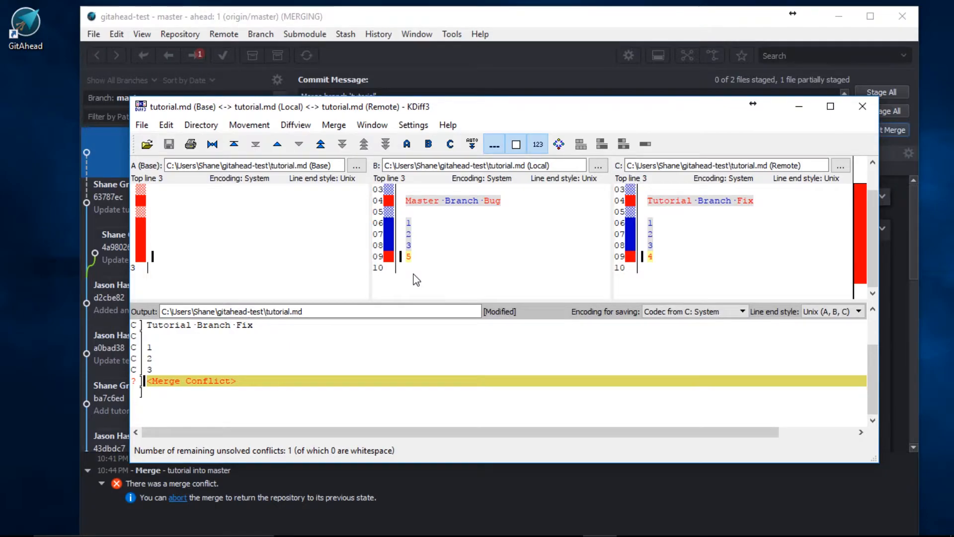
pyautogui.moveTo(461, 279)
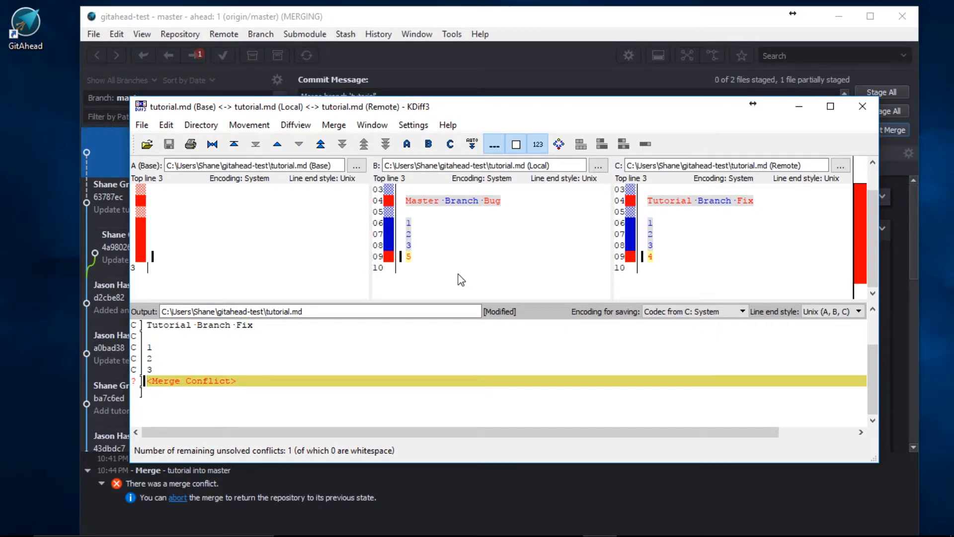
pyautogui.click(449, 143)
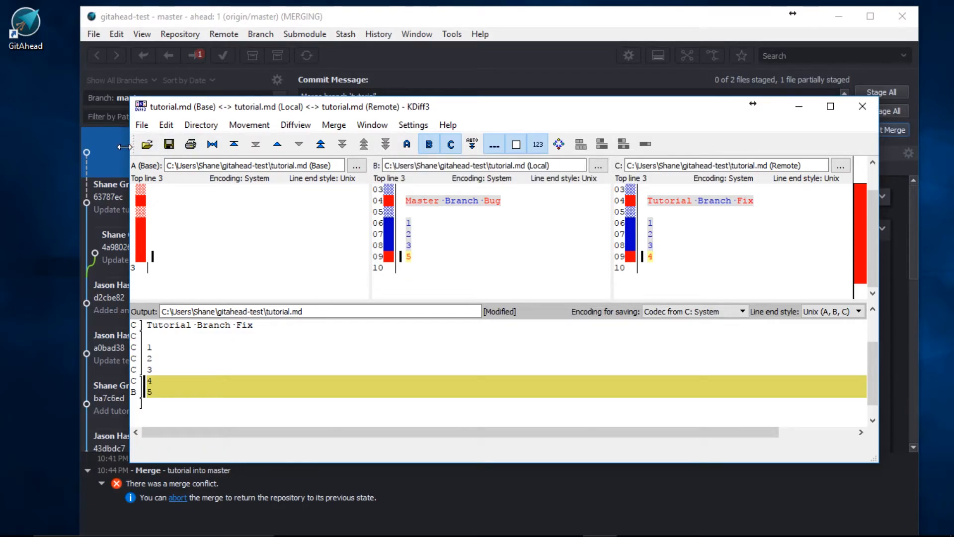
pyautogui.moveTo(168, 144)
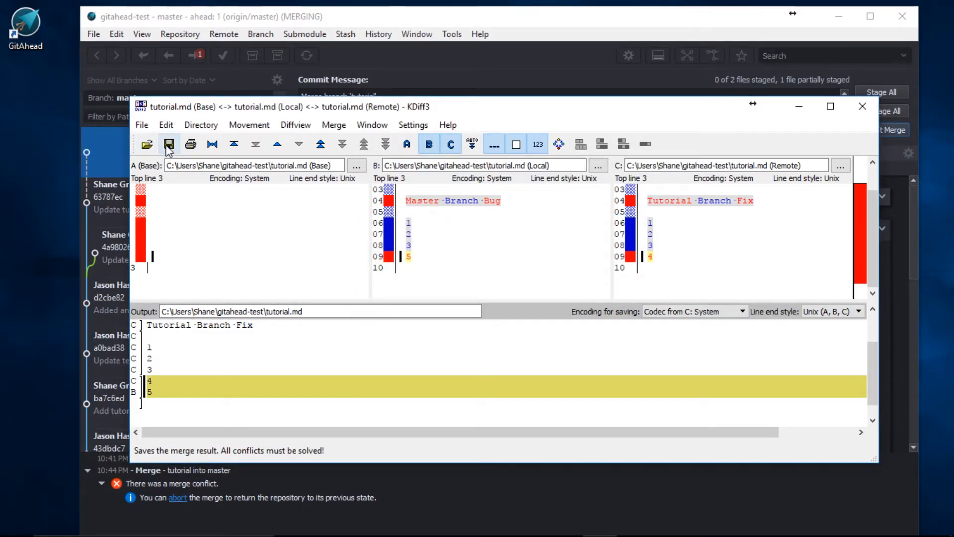
pyautogui.click(168, 144)
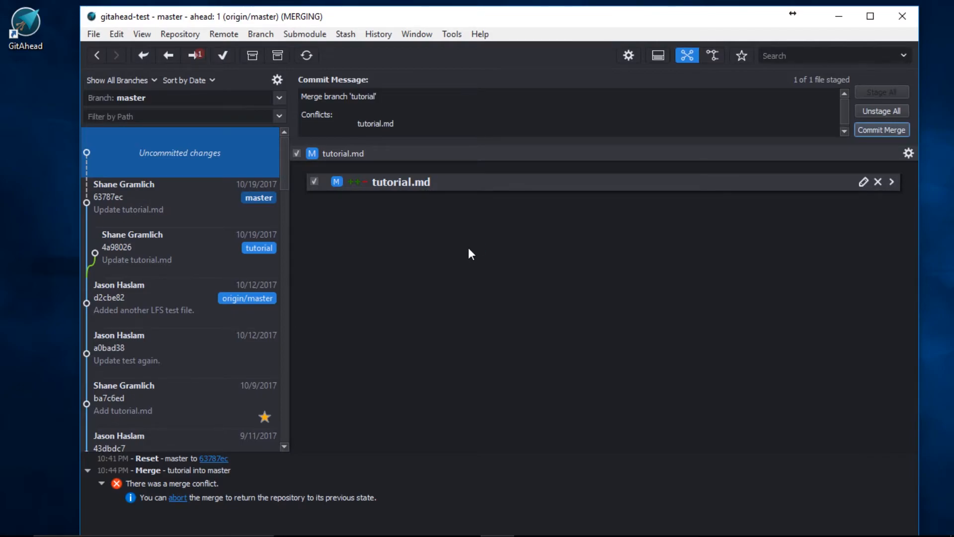
pyautogui.moveTo(883, 133)
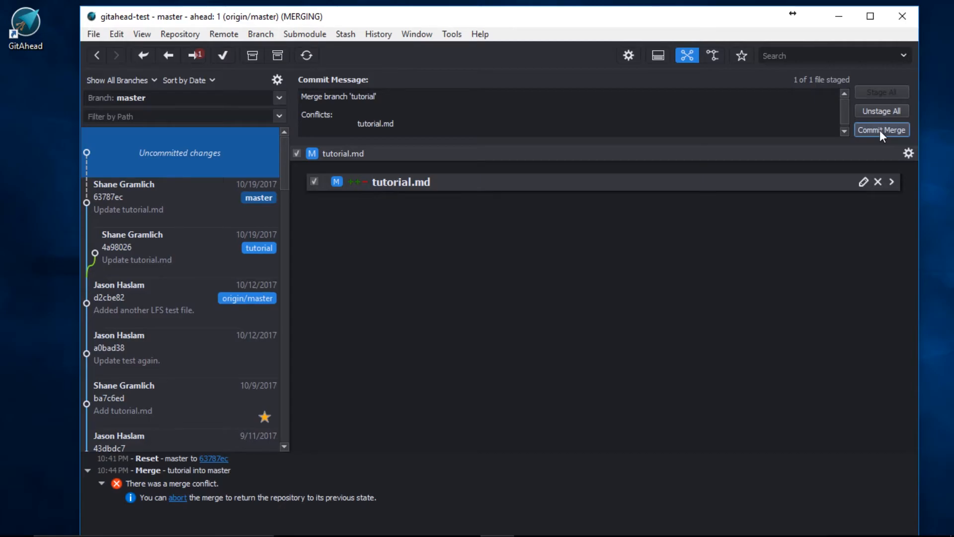
# Step: Commit the merge, creating the Merge branch 'tutorial' commit on master
pyautogui.click(886, 129)
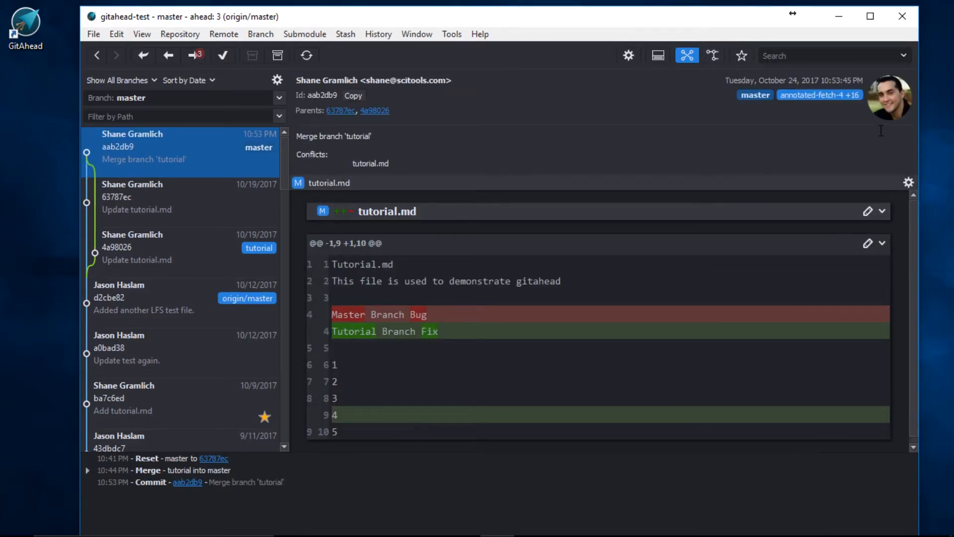